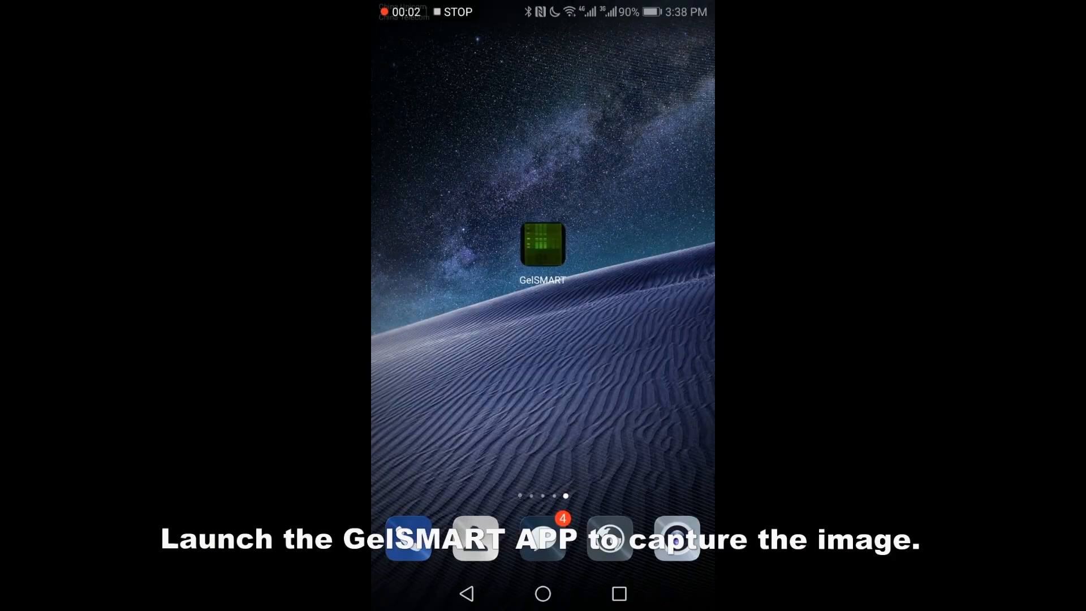
Launch the GelSMART app from the Android home screen.
click(543, 244)
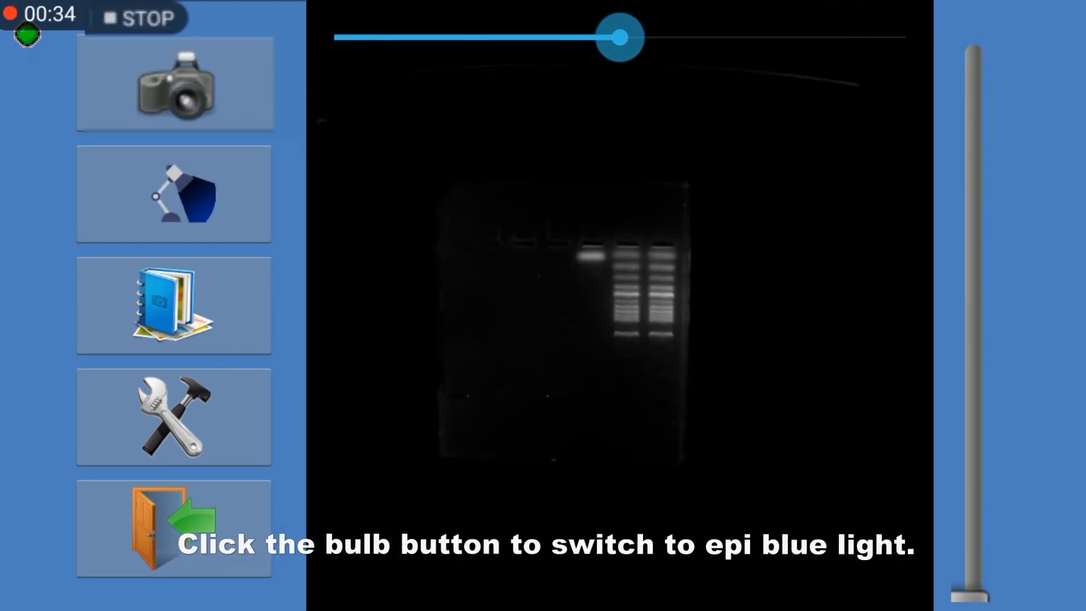
Switch on epi blue light, toggle it off, then turn it back on.
click(172, 194)
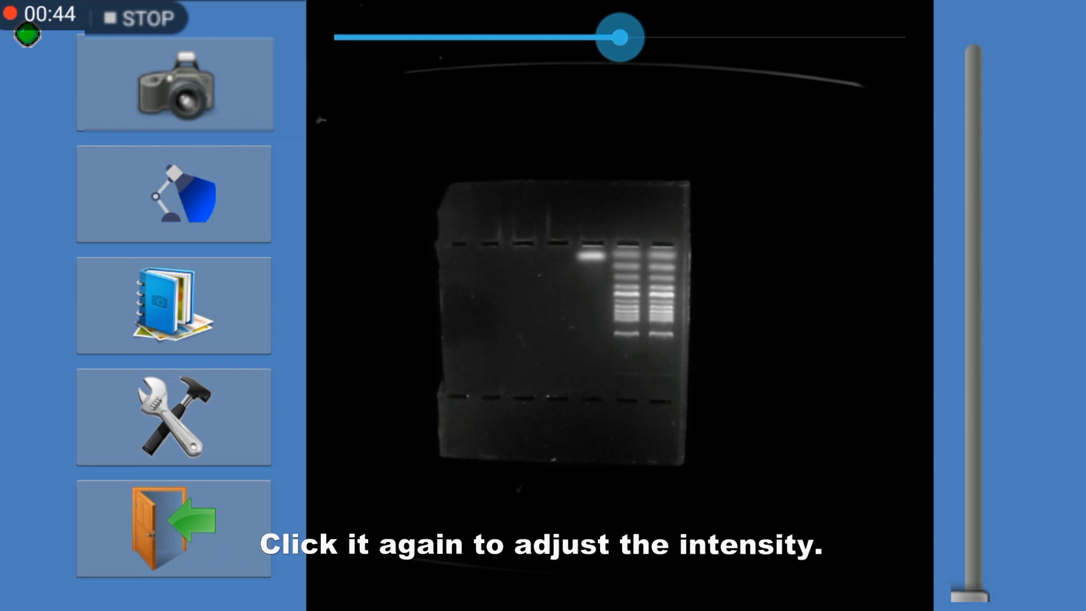
click(173, 194)
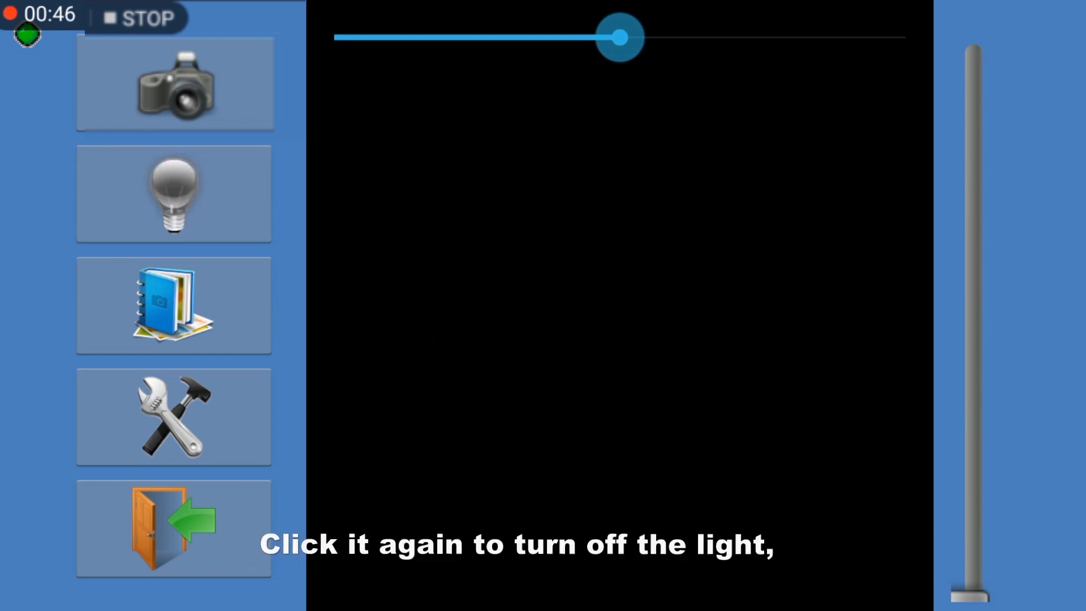
click(173, 194)
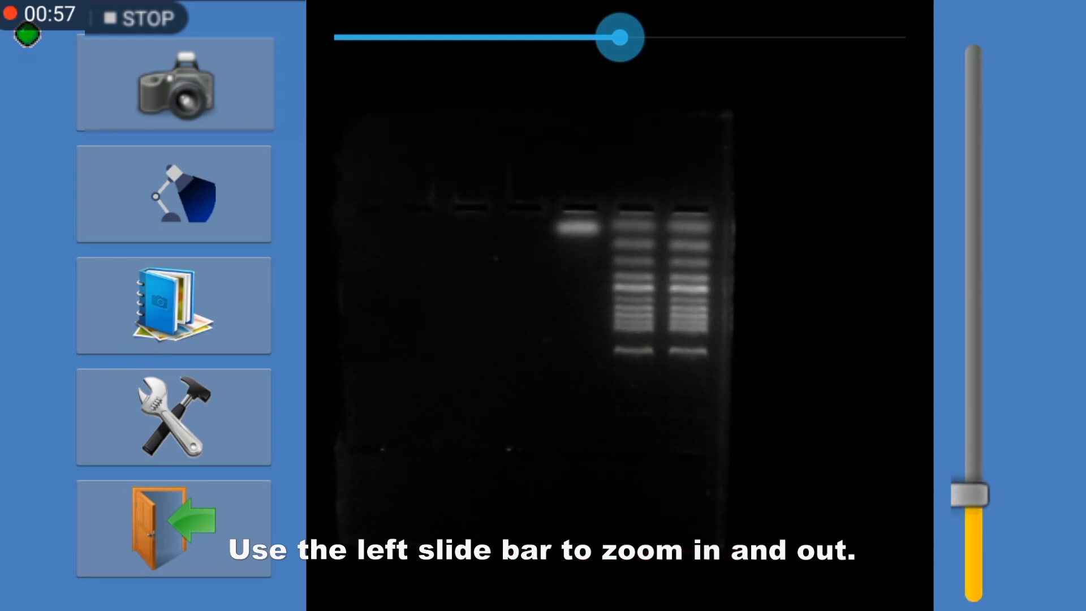
Zoom in on the gel lanes with the slider and auto-focus the preview.
drag(971, 496, 970, 433)
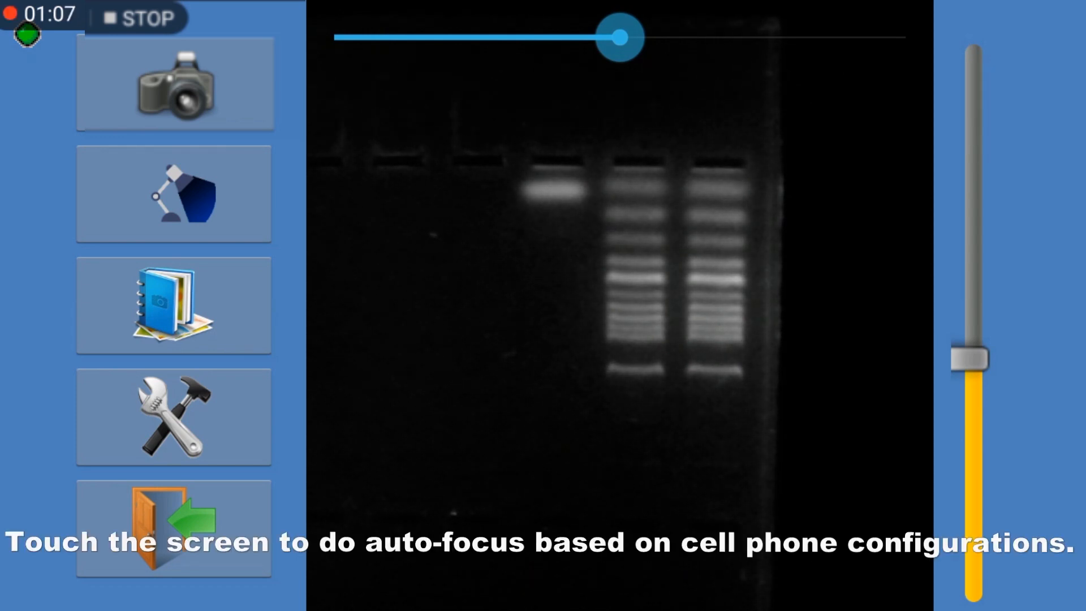
click(561, 164)
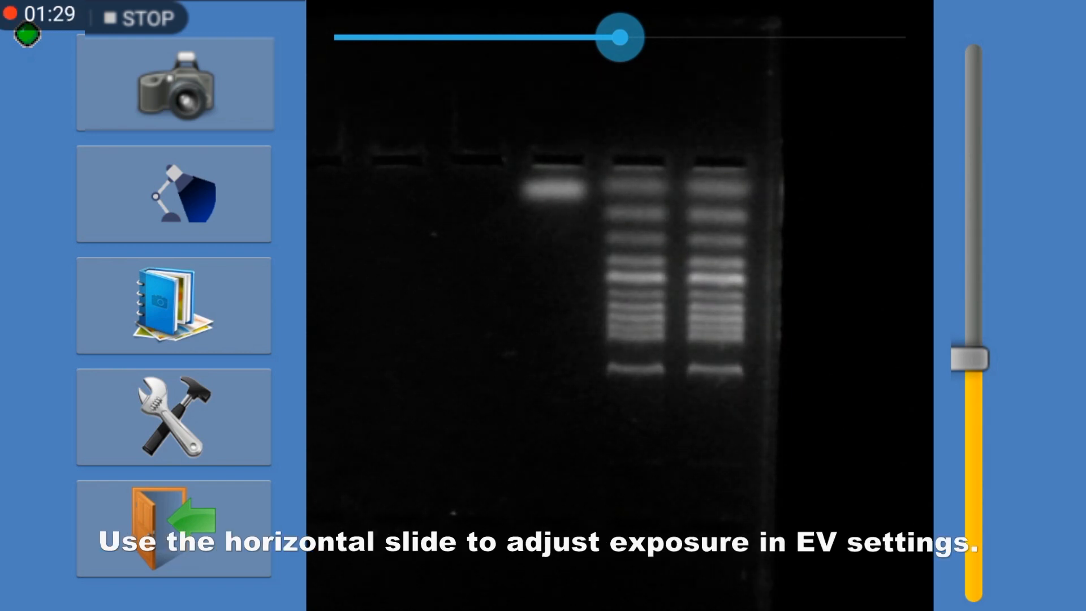
Sweep exposure through EV 1, 2, maximum, -3, -2, and back to EV 0.
drag(620, 36, 692, 37)
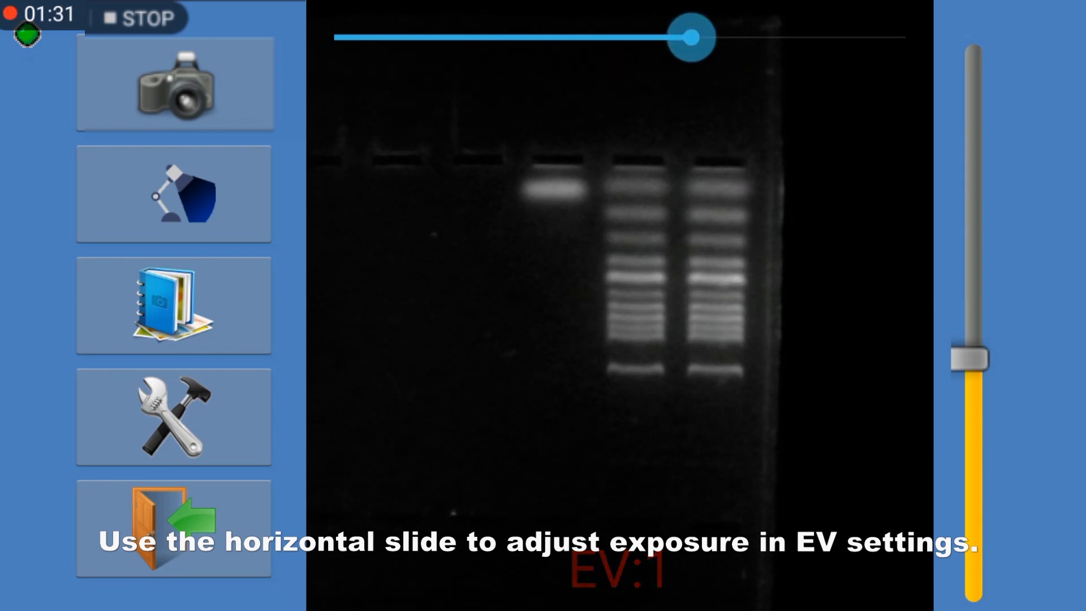
drag(688, 36, 768, 36)
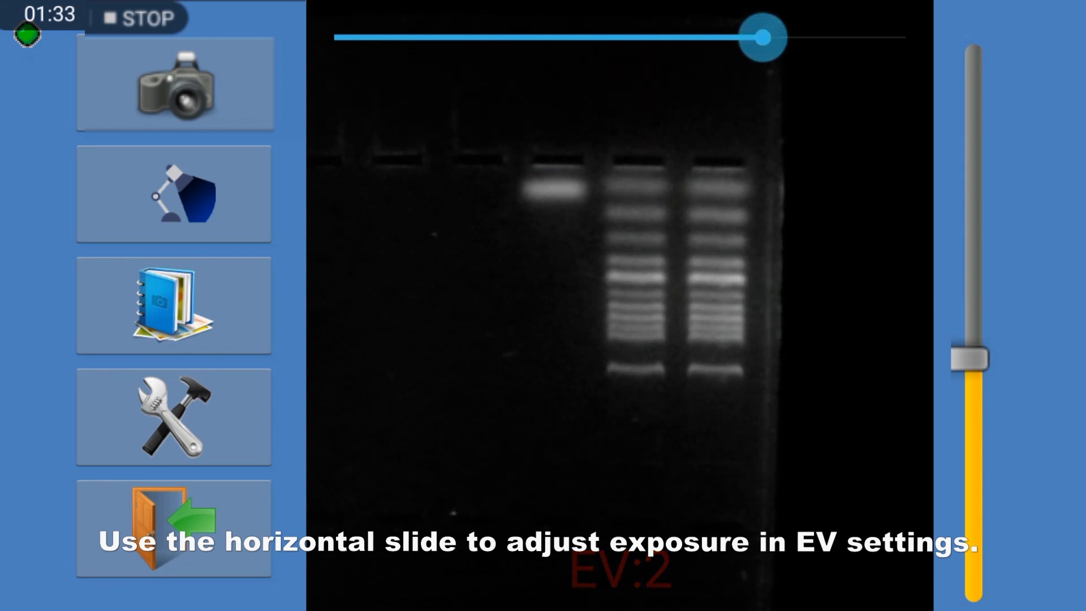
drag(766, 37, 908, 36)
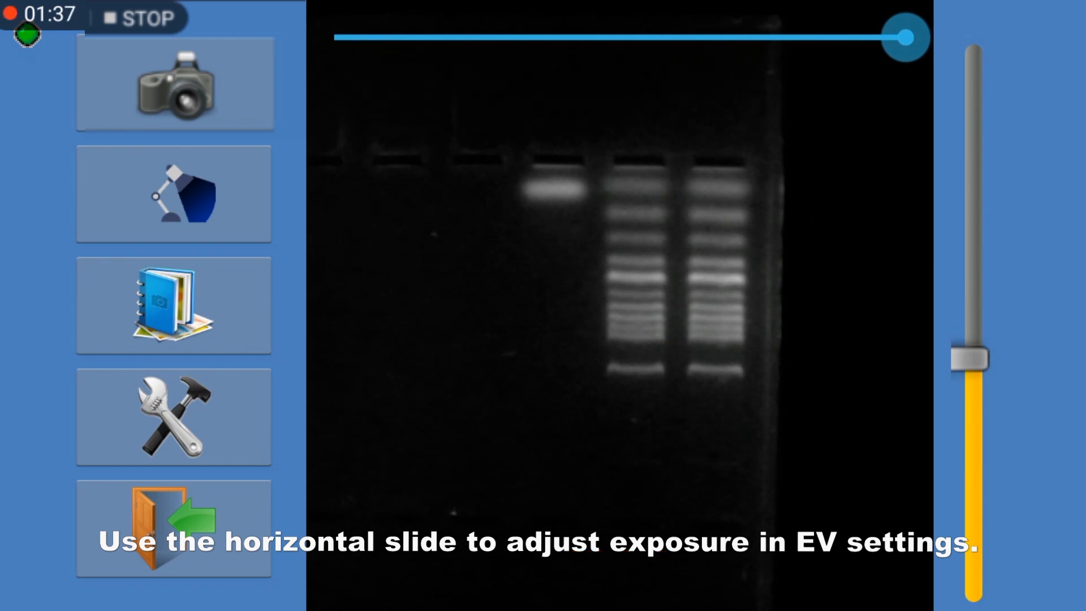
drag(904, 37, 404, 37)
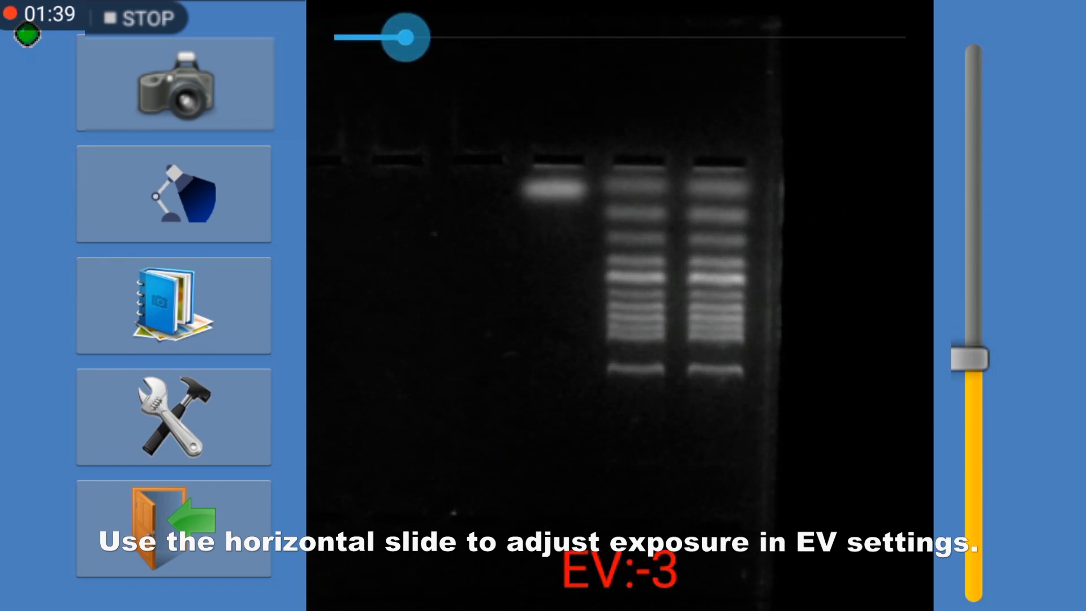
drag(404, 37, 478, 36)
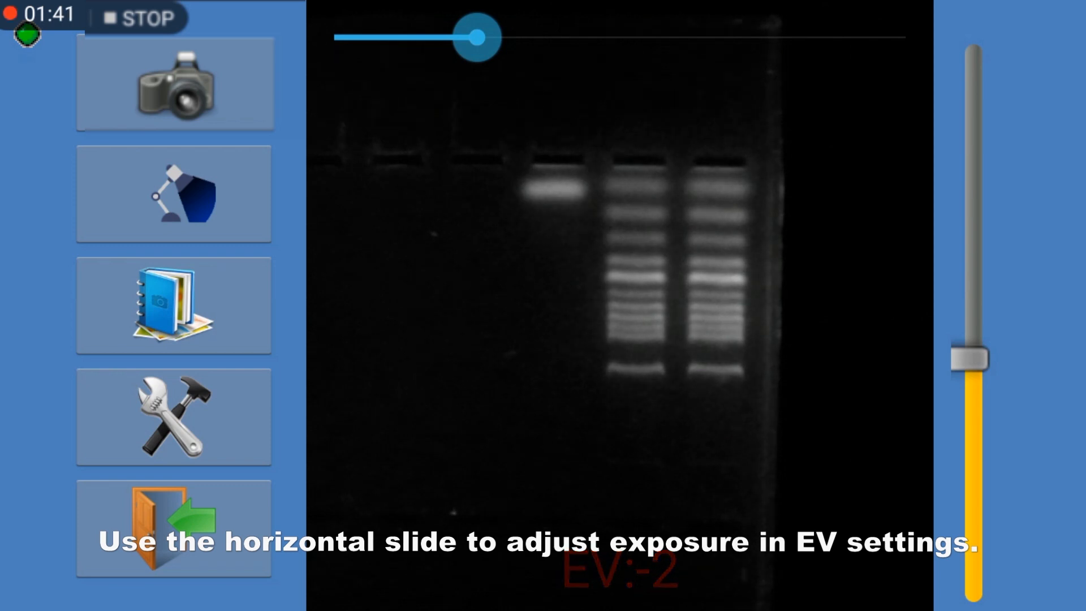
drag(478, 36, 617, 36)
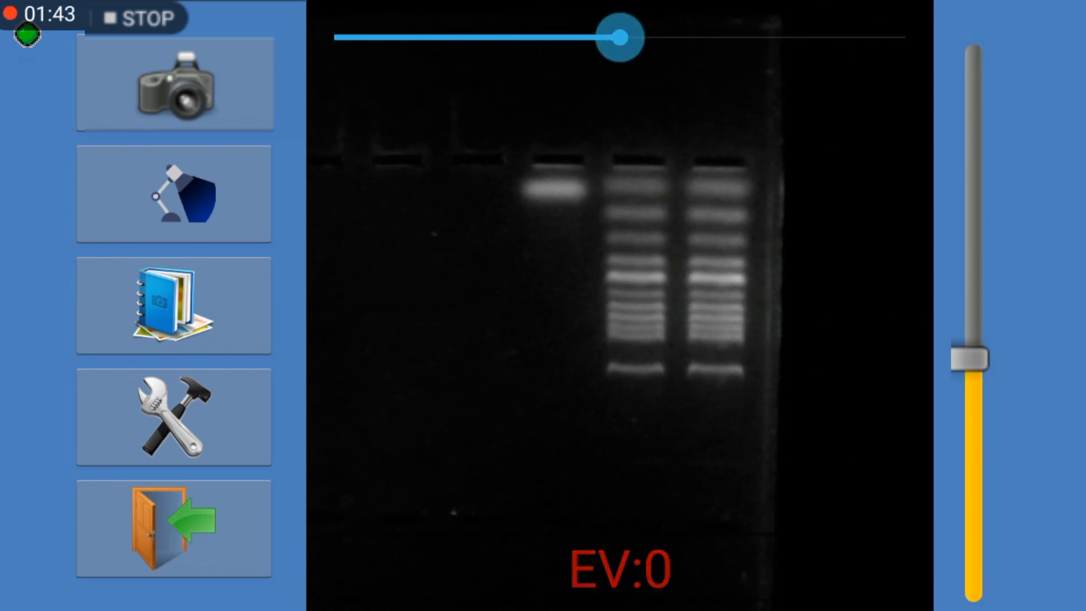
Save the current gel image with the camera button.
click(174, 83)
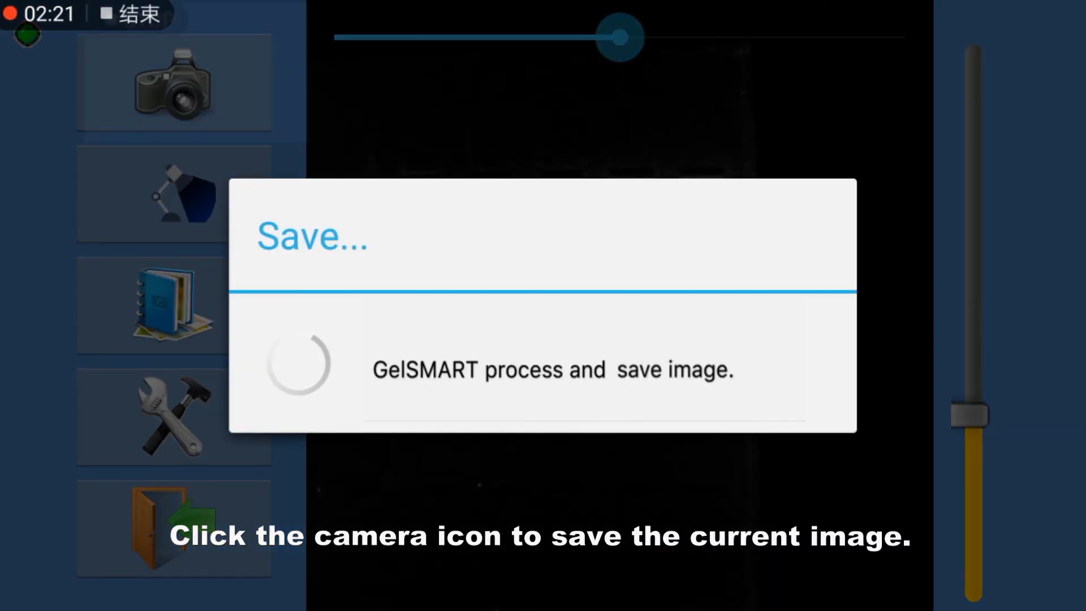
click(174, 85)
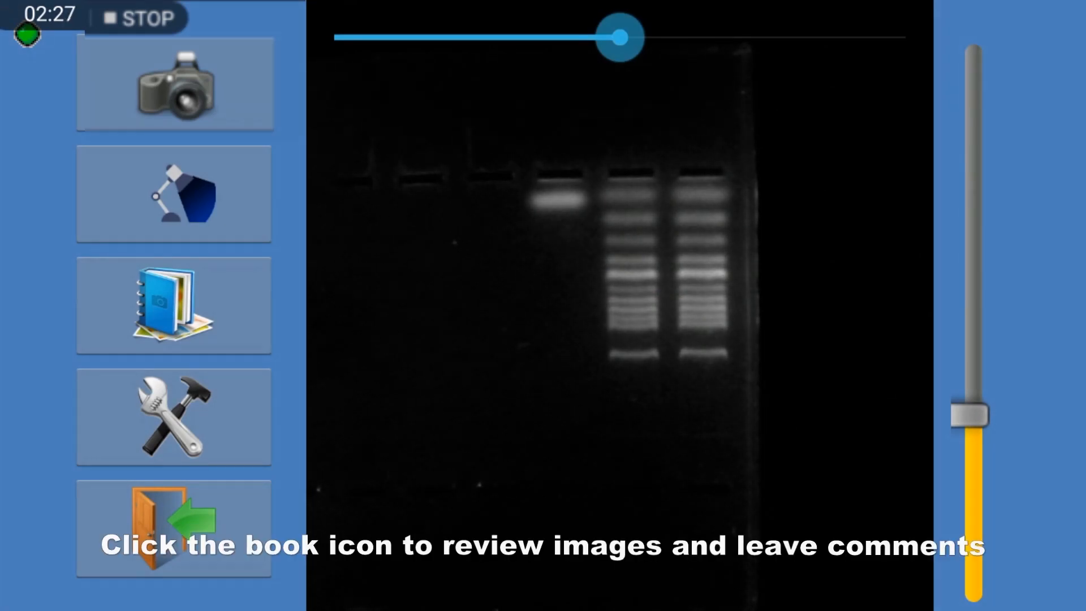
Open the saved-image thumbnail gallery and start a comment on an image.
click(173, 306)
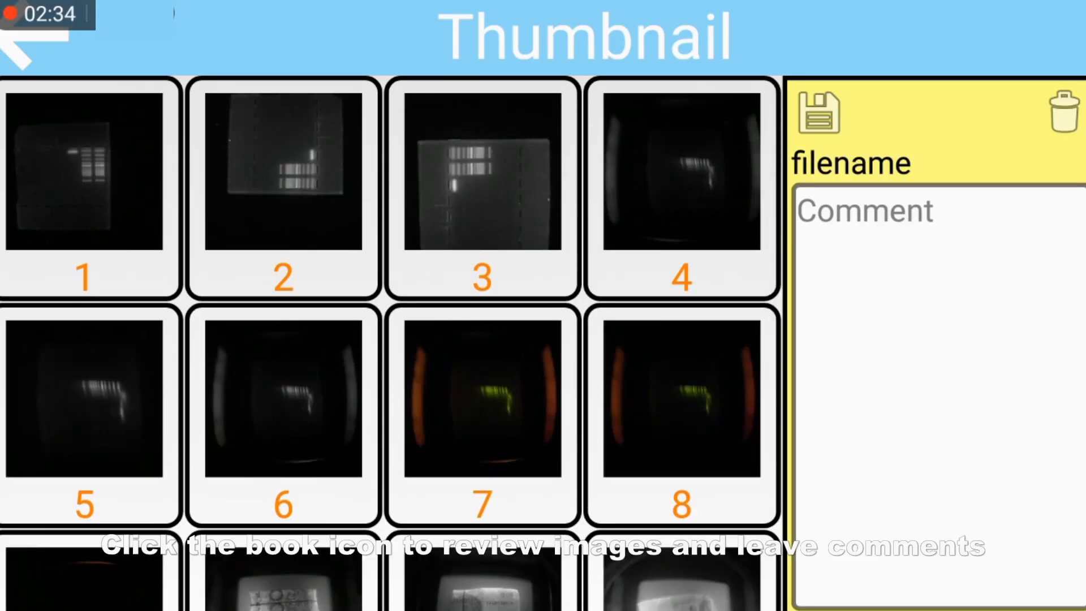
scroll(down, 3)
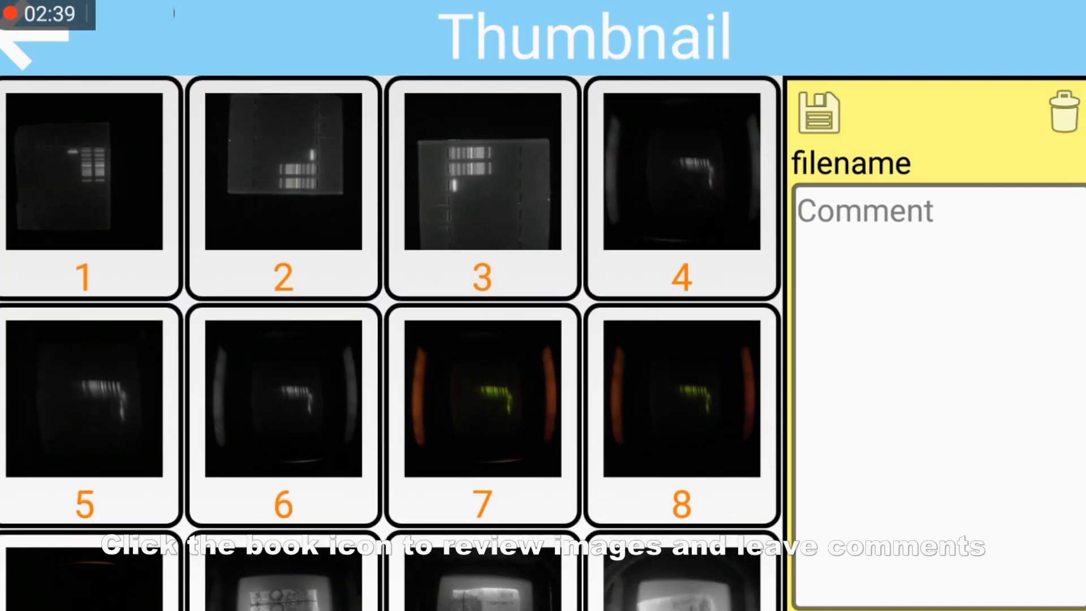
click(86, 188)
text(De)
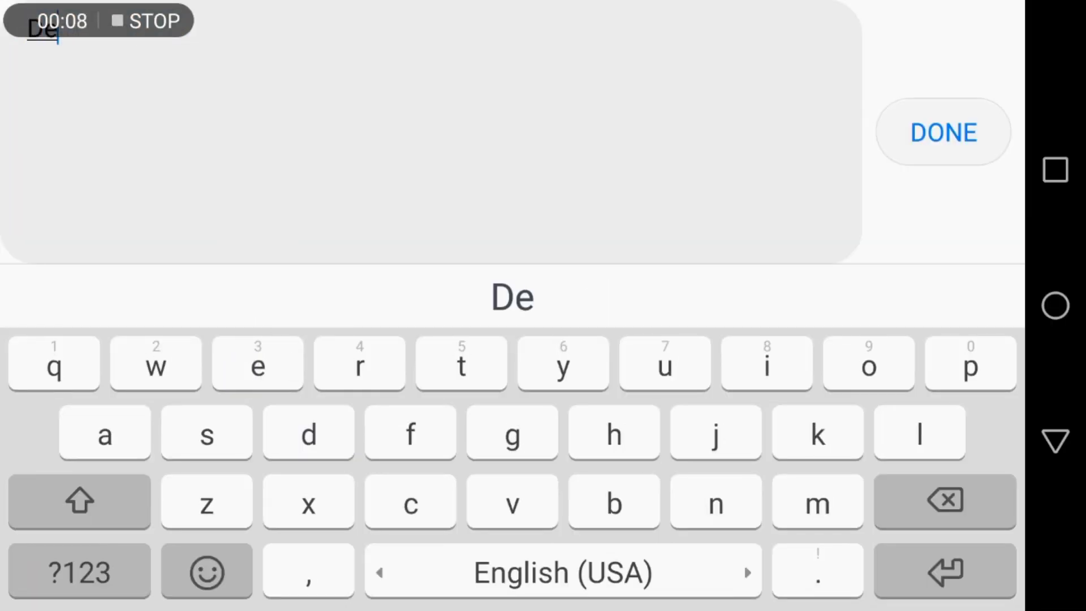
Complete the comment as 'Demo' and confirm it.
text(mo)
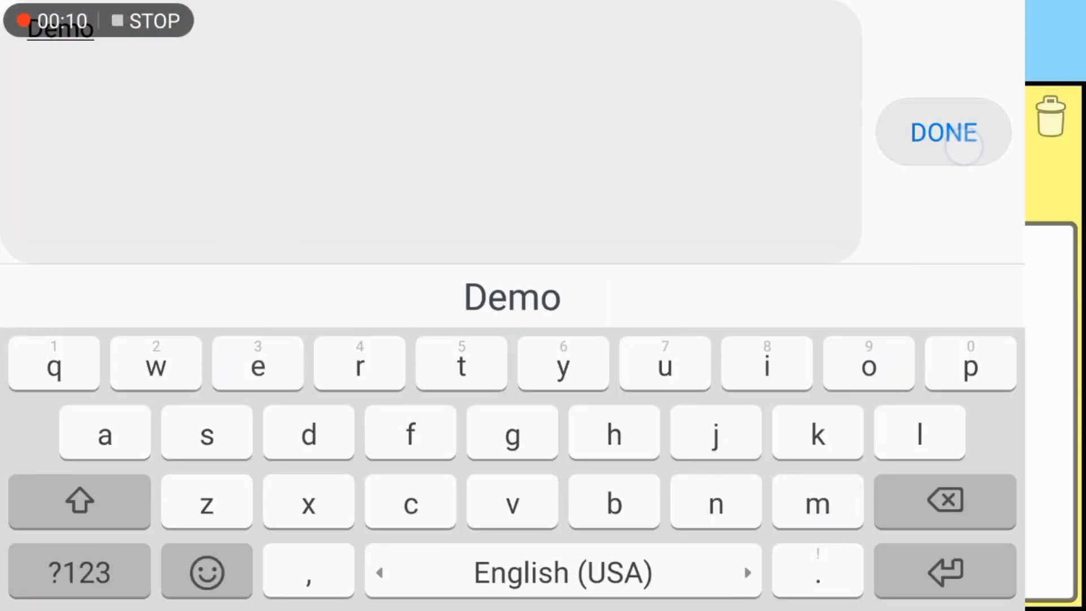
click(943, 132)
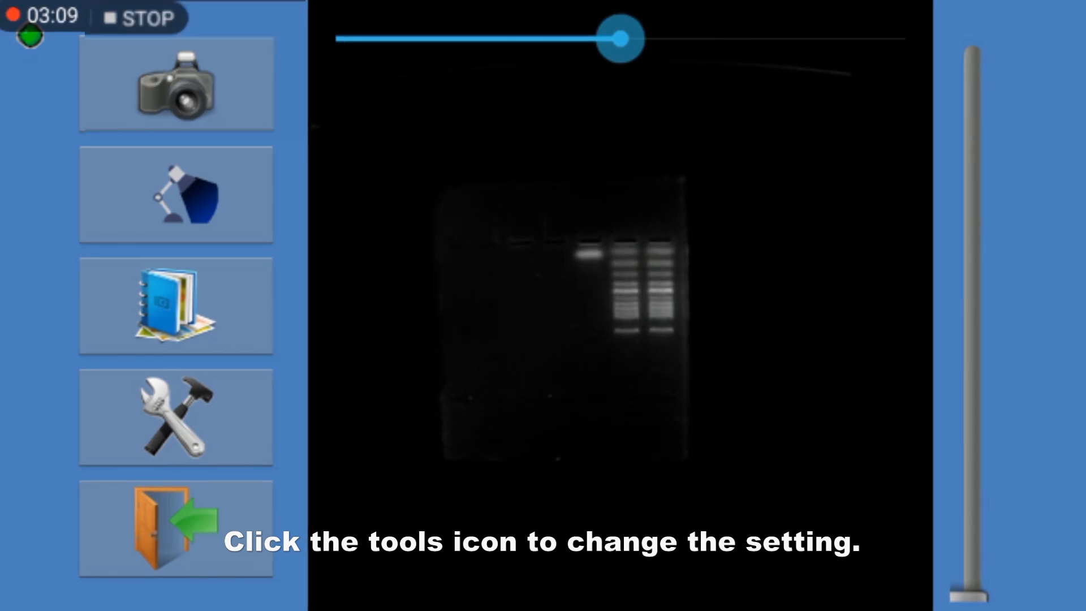
Open Settings and switch Grayscale display to OFF.
click(176, 417)
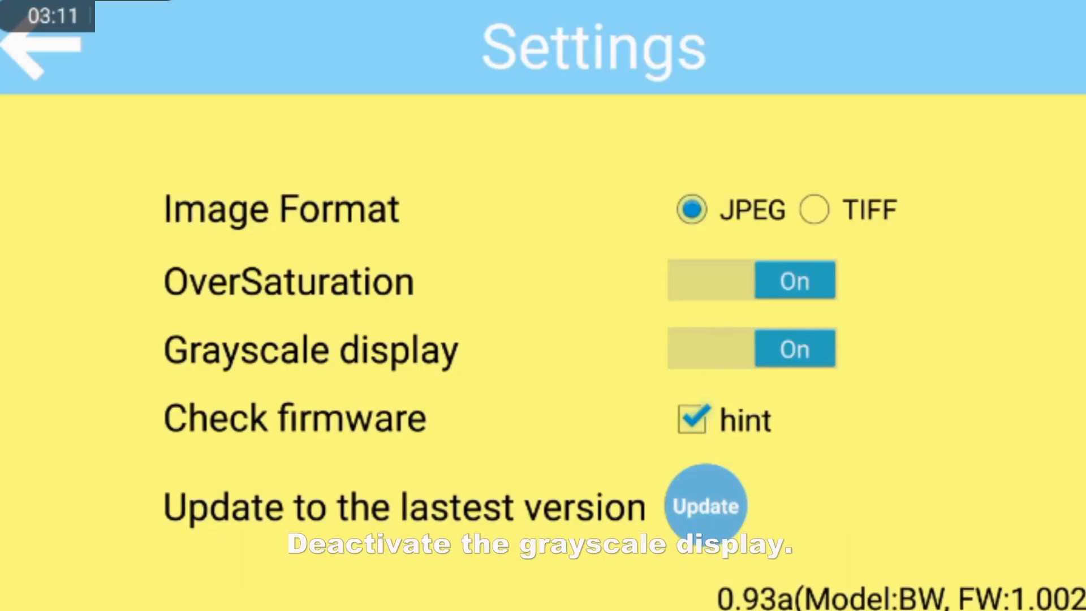
click(750, 348)
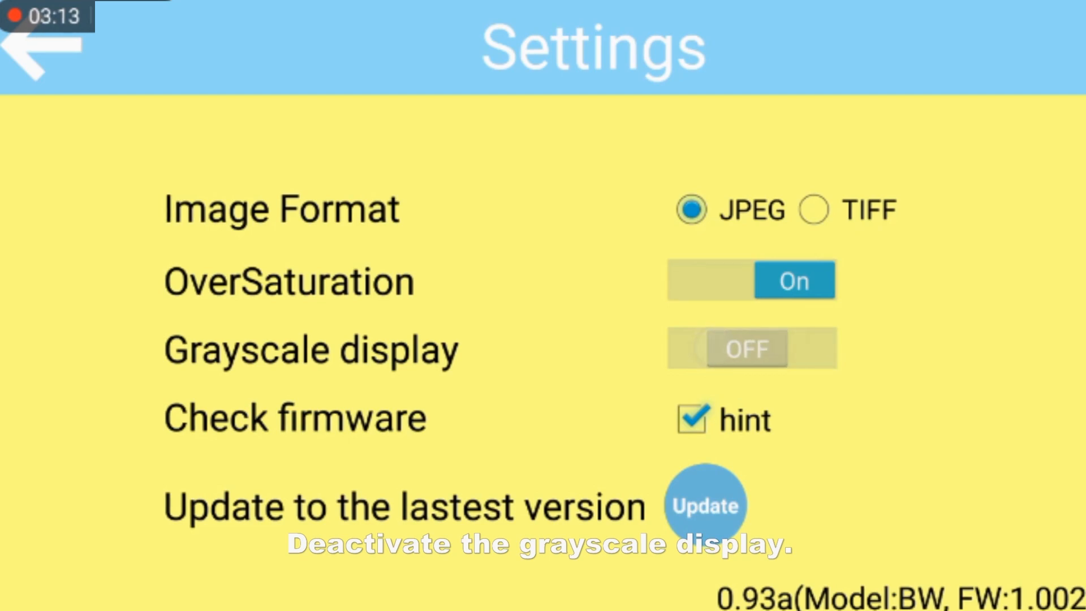